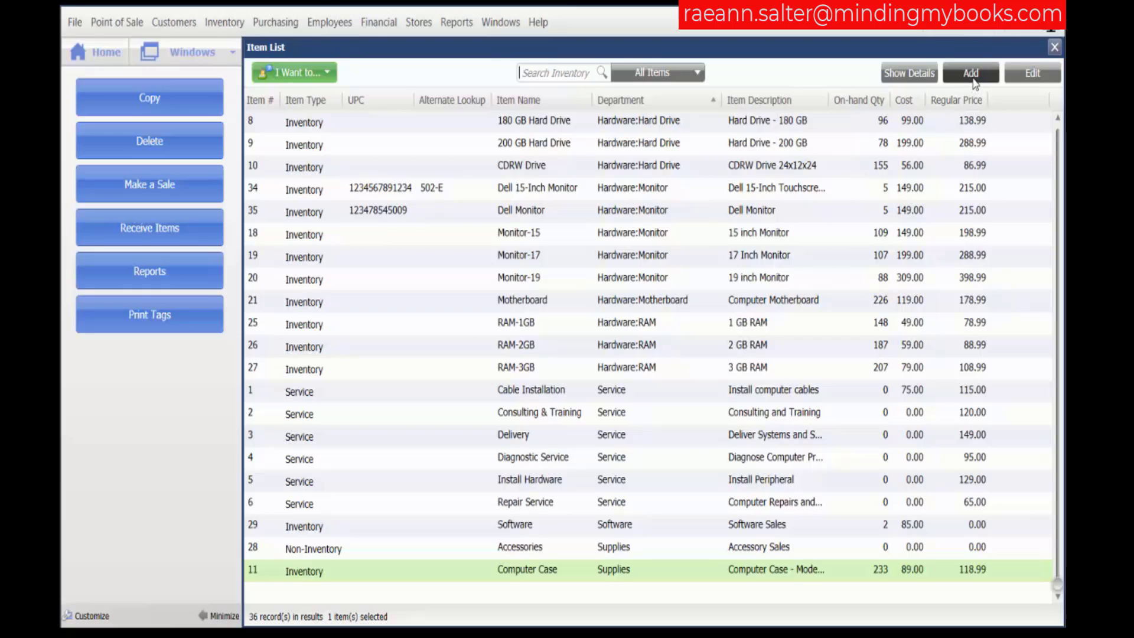
# - Start a new inventory item and name it 'Dell Touchscreen Monitor'
pyautogui.click(969, 72)
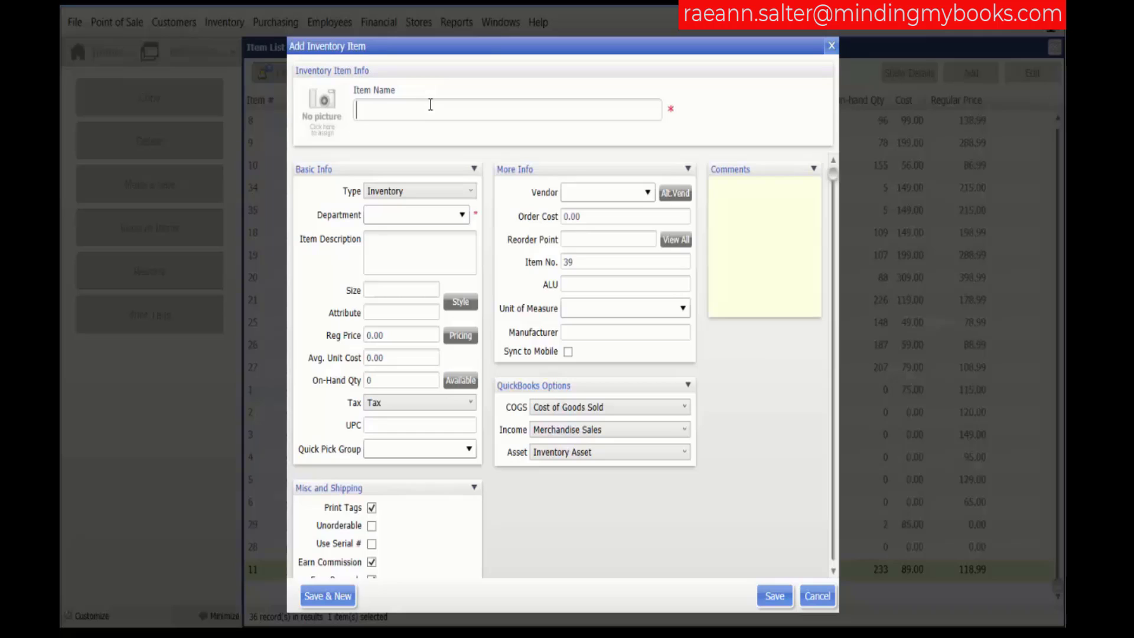
pyautogui.write('Dell')
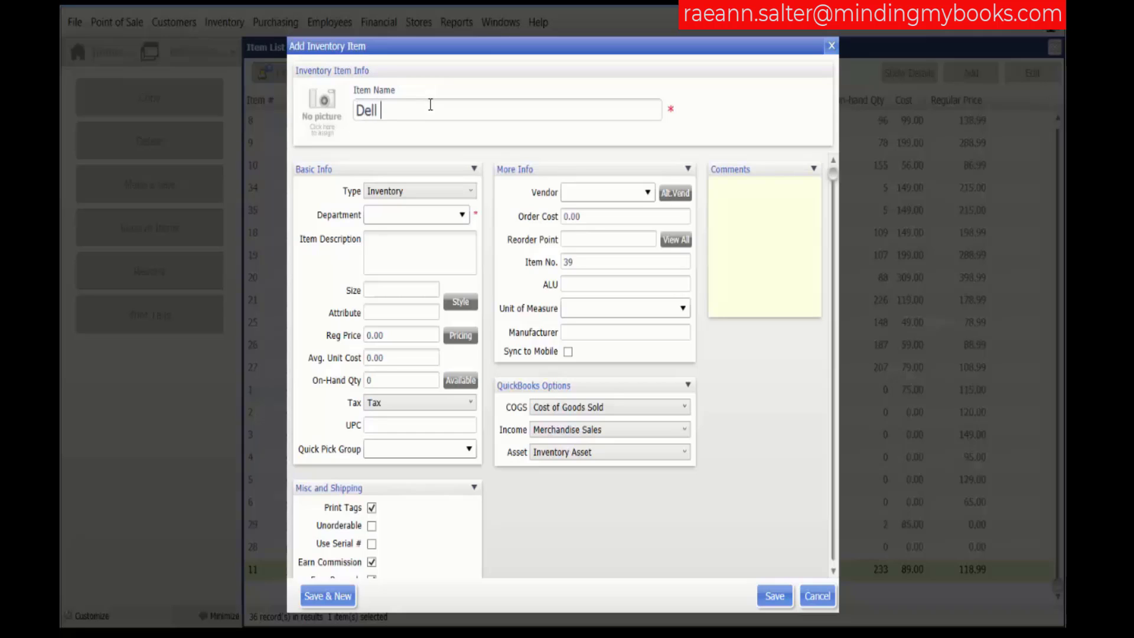
pyautogui.write('Touchscreen M')
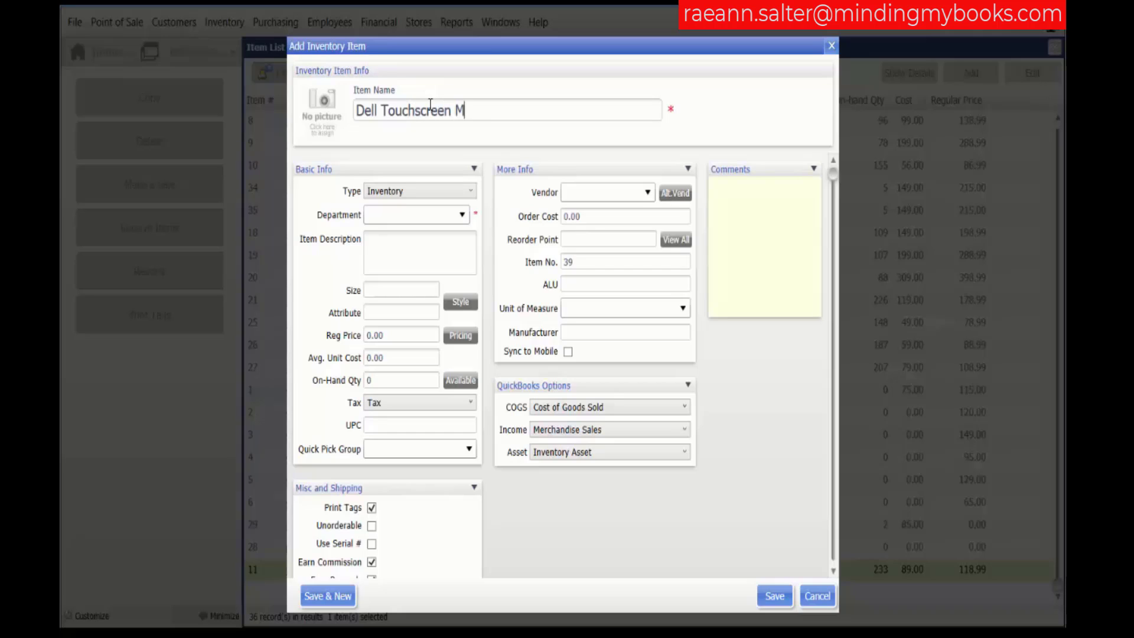
pyautogui.write('onitor')
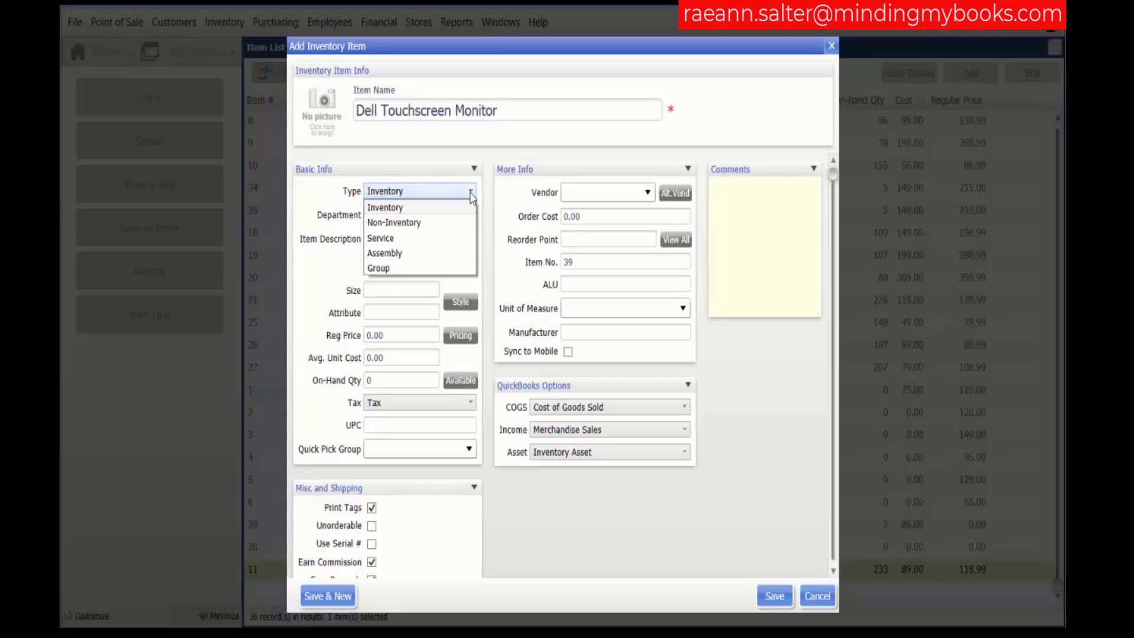
# - Keep the item type as Inventory and assign the Hardware:Monitor department
pyautogui.click(384, 208)
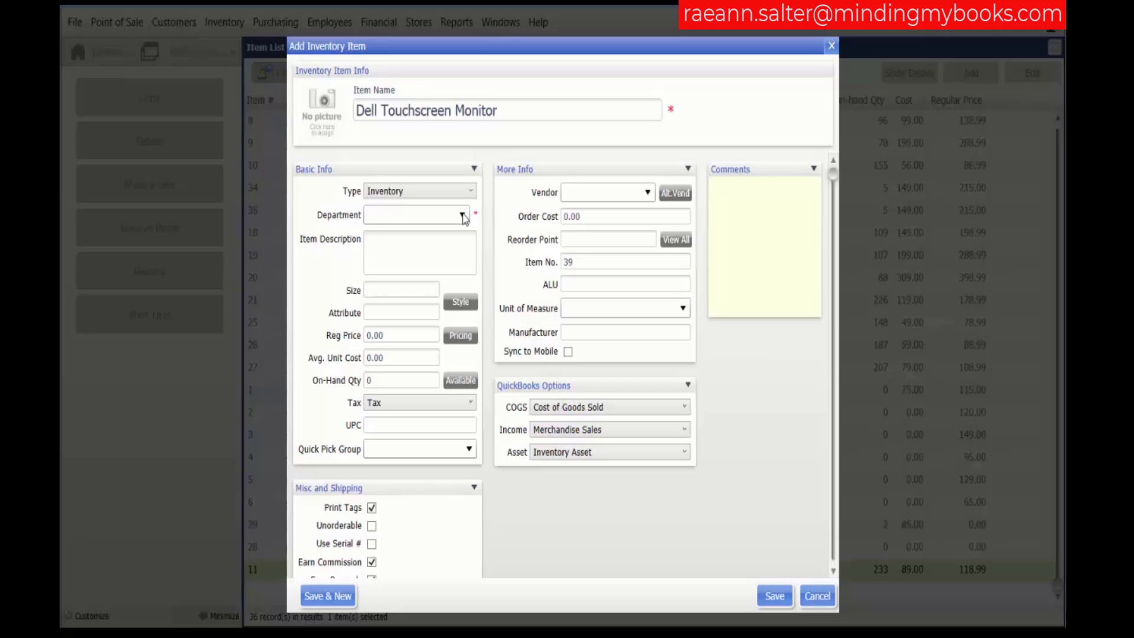
pyautogui.click(463, 215)
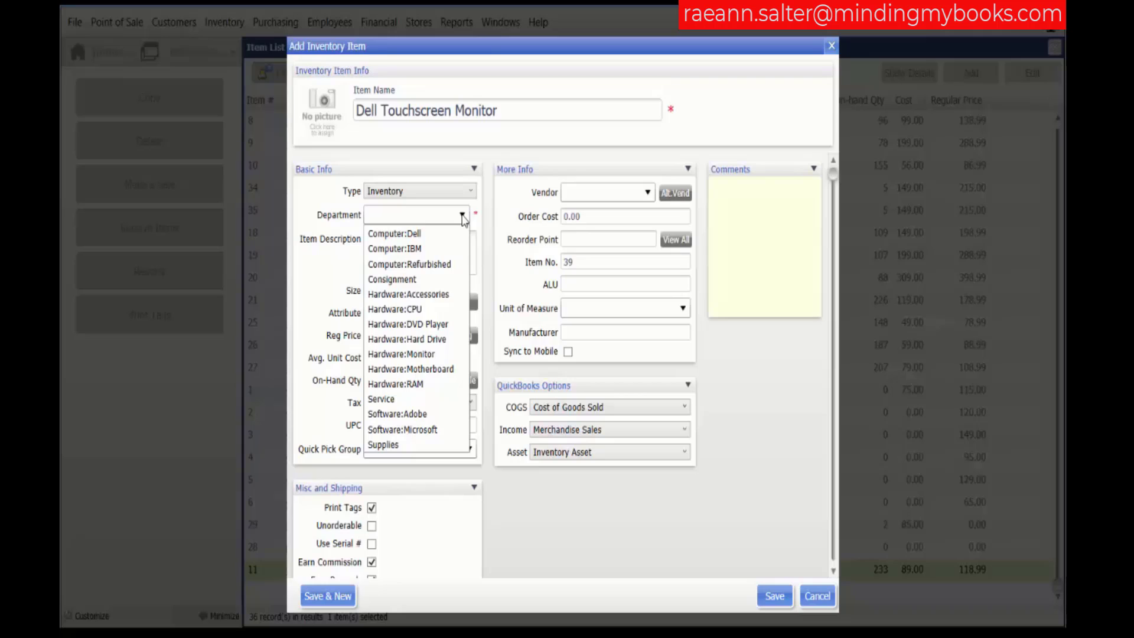
pyautogui.moveTo(461, 224)
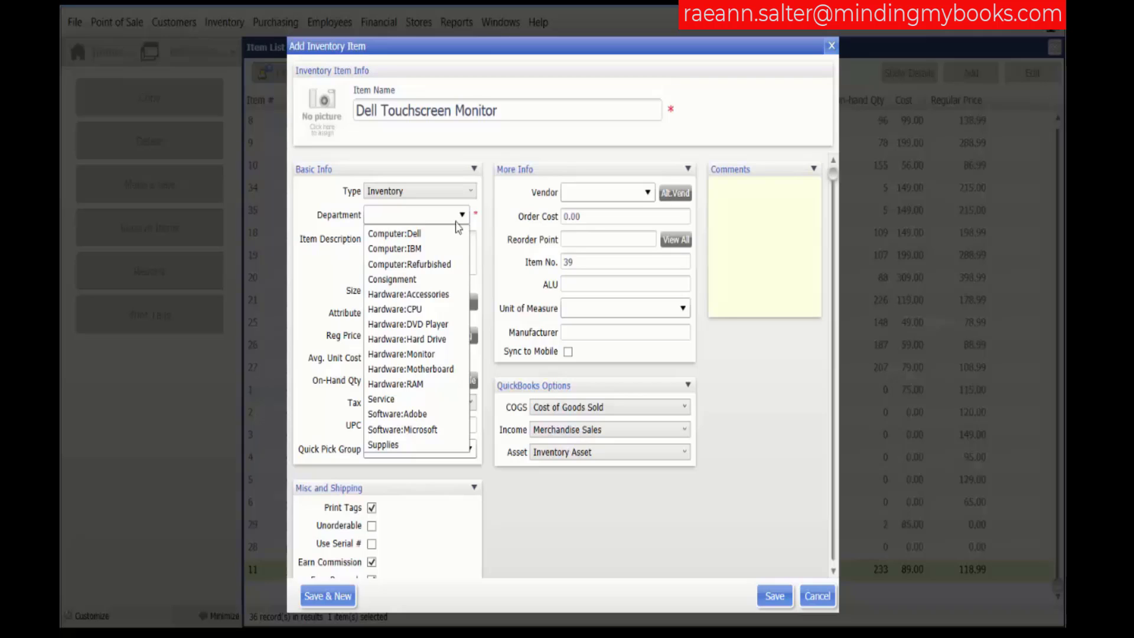
pyautogui.moveTo(434, 354)
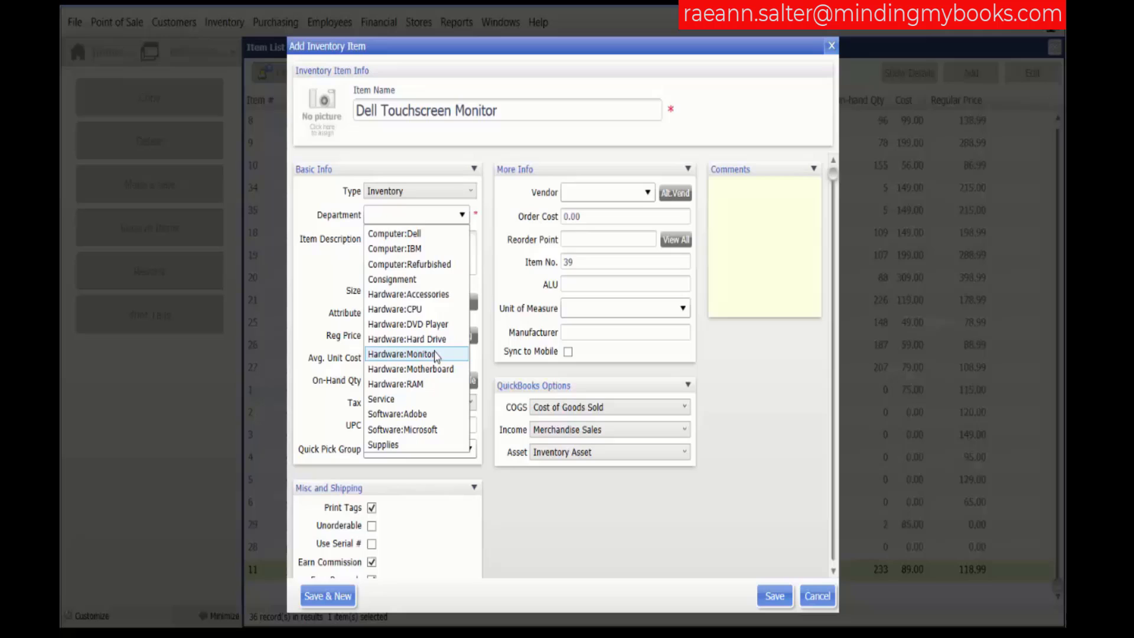
pyautogui.click(409, 354)
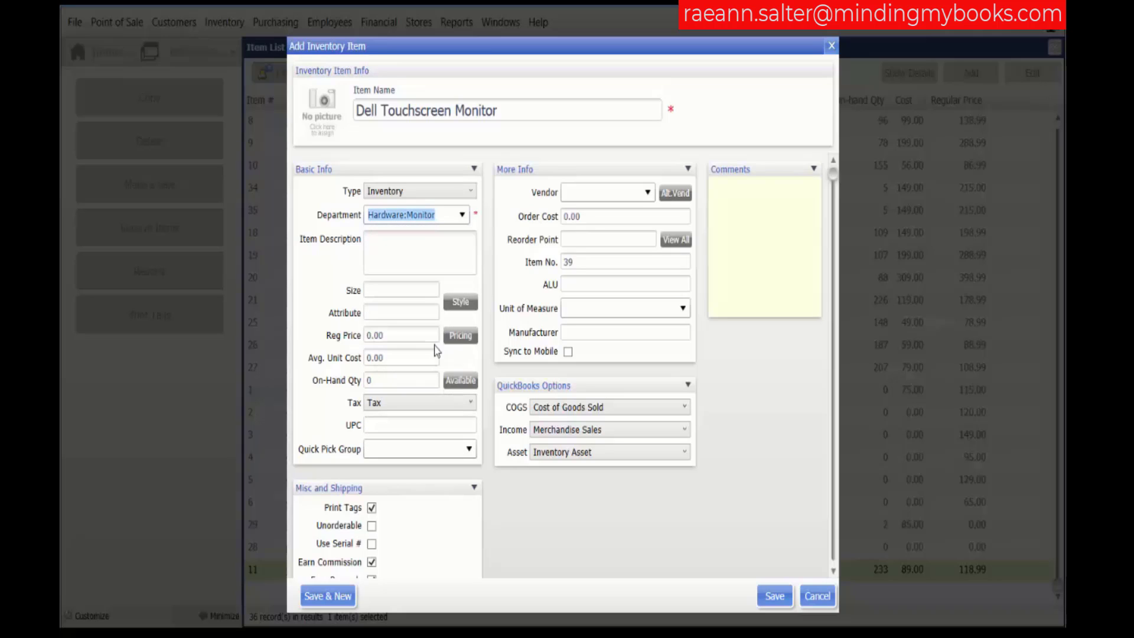
pyautogui.click(420, 253)
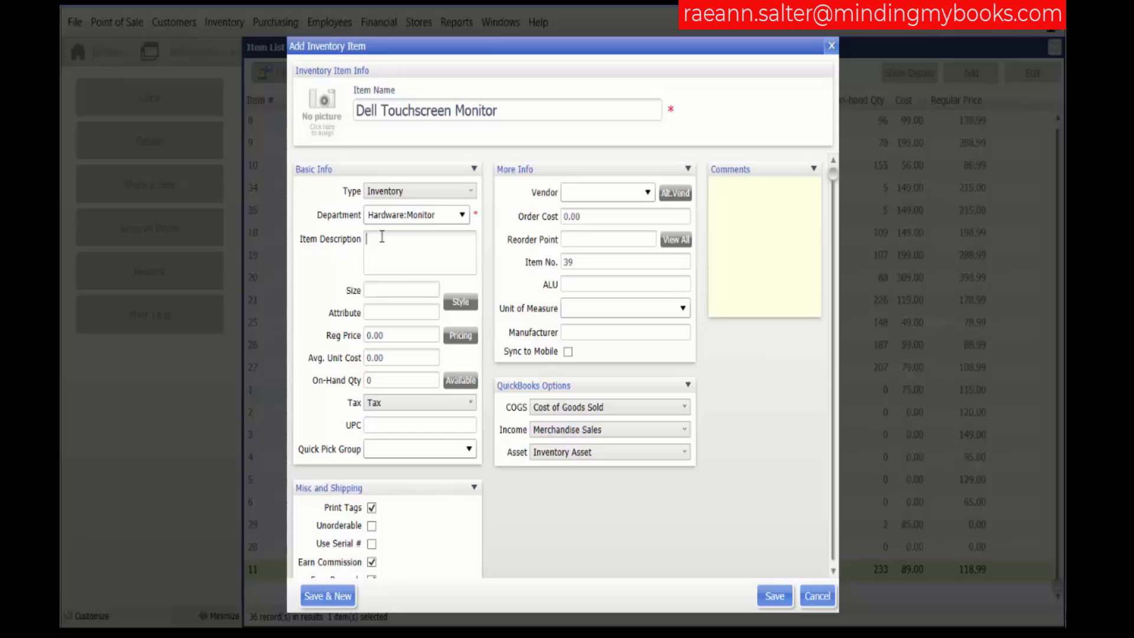
# - Enter 'Dell Touchscreen Monitor' as the item description
pyautogui.write('Dell Touchscreen Monitor')
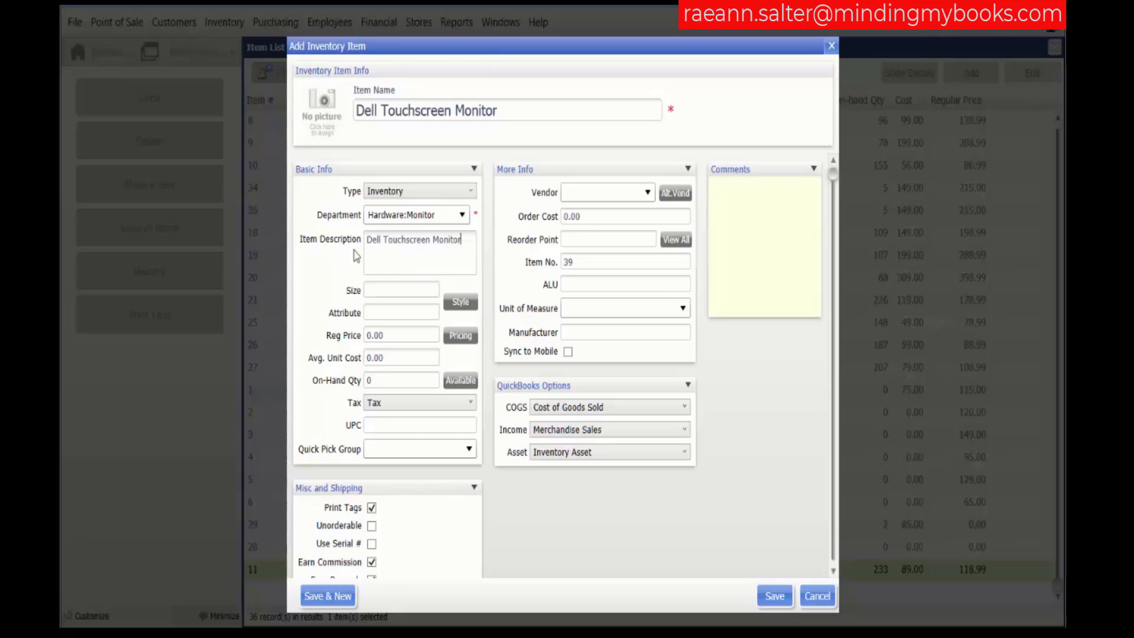
pyautogui.moveTo(385, 258)
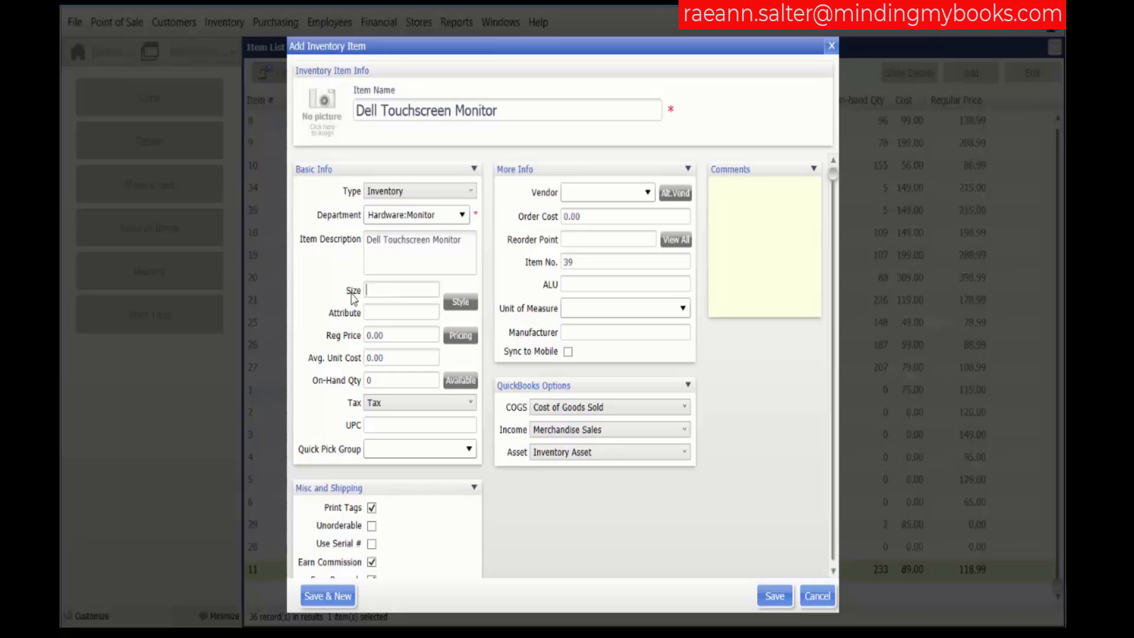
# - Set the item size to 21" and the attribute to Black/White
pyautogui.write('2')
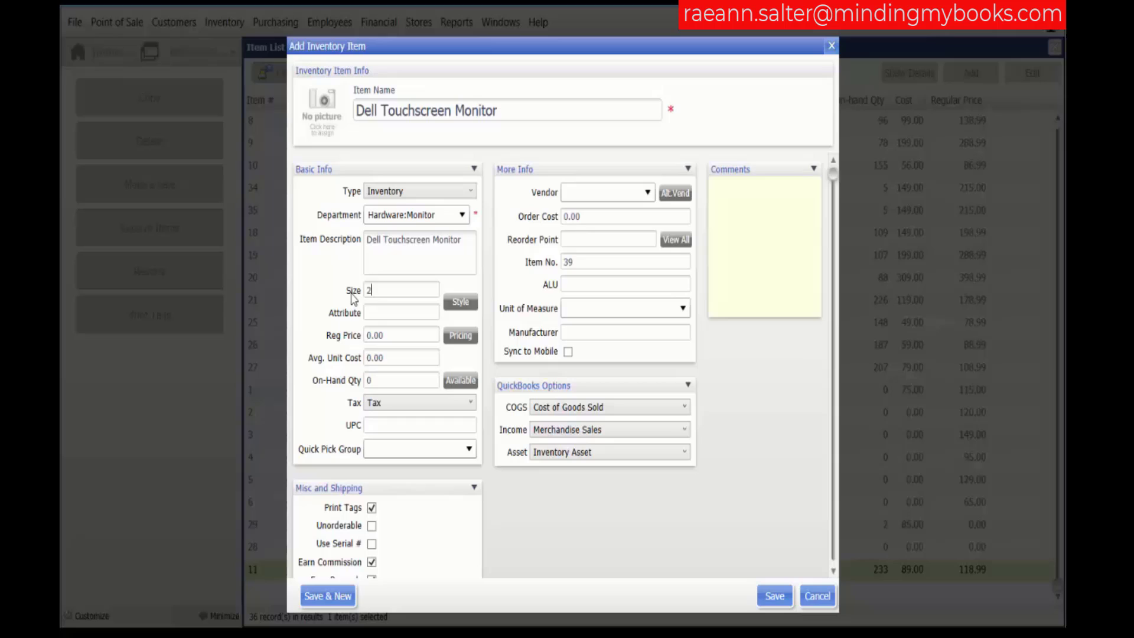
pyautogui.write('1"')
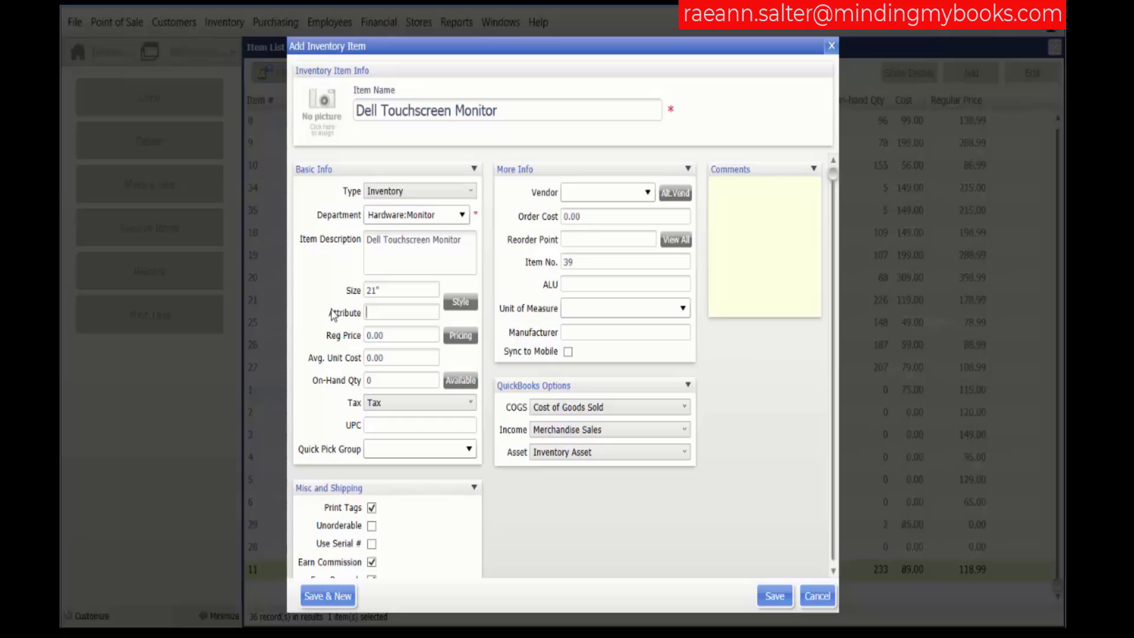
pyautogui.moveTo(366, 327)
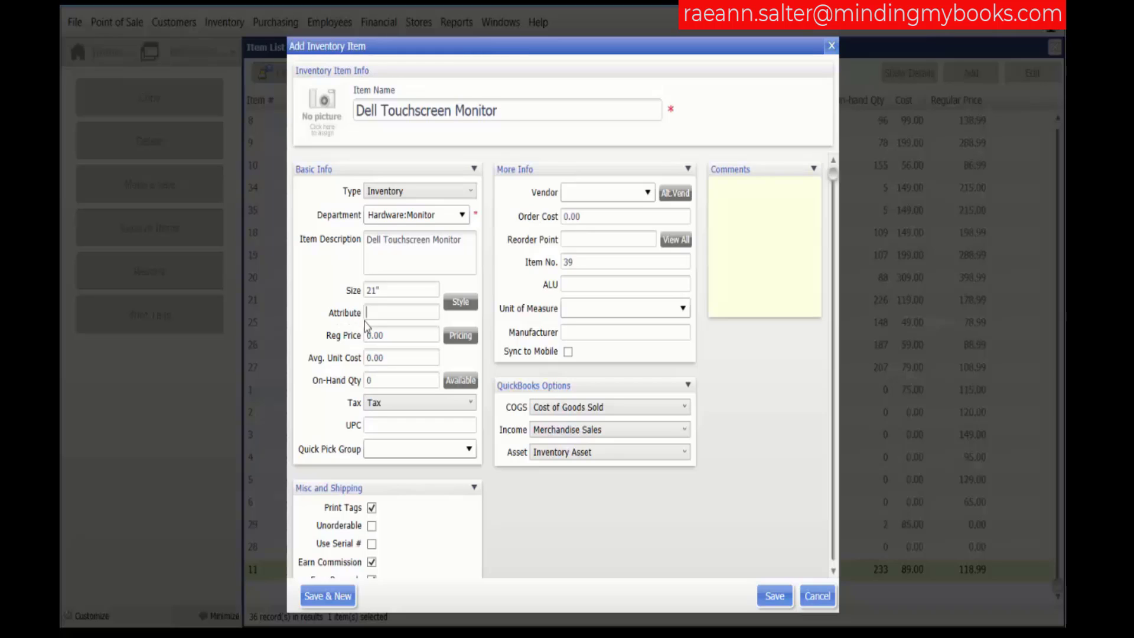
pyautogui.write('Black')
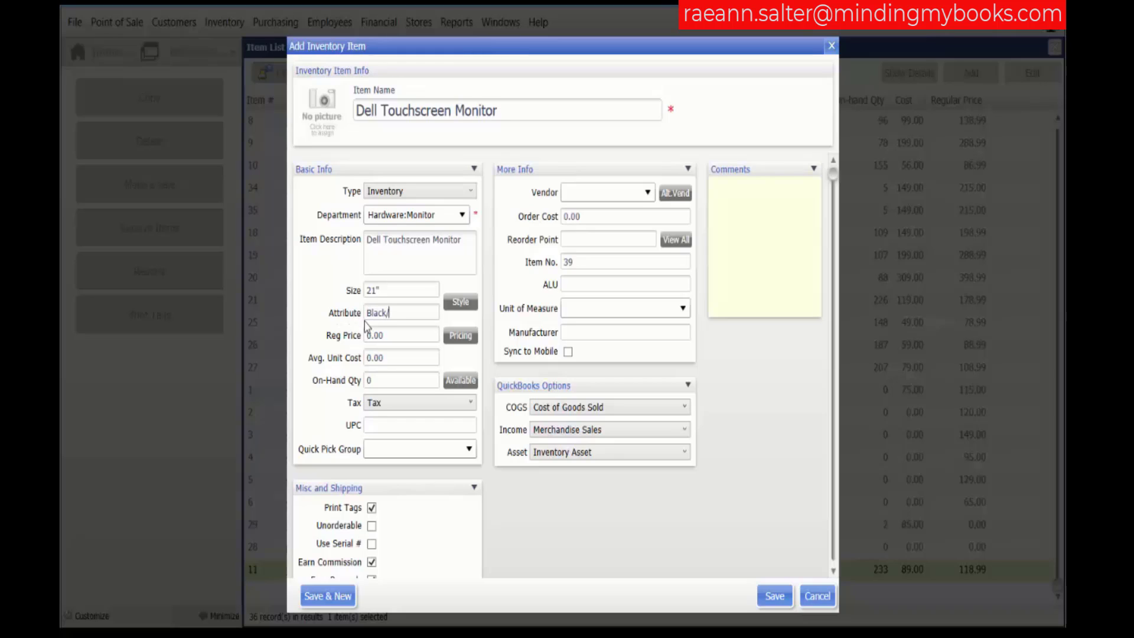
pyautogui.write('/White')
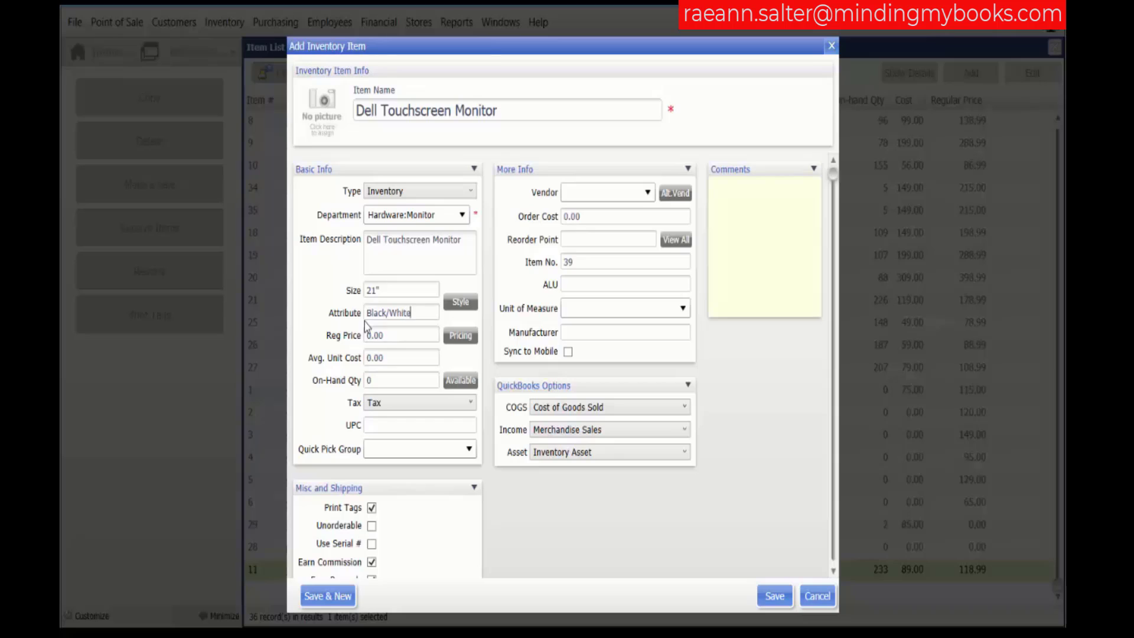
pyautogui.moveTo(396, 335)
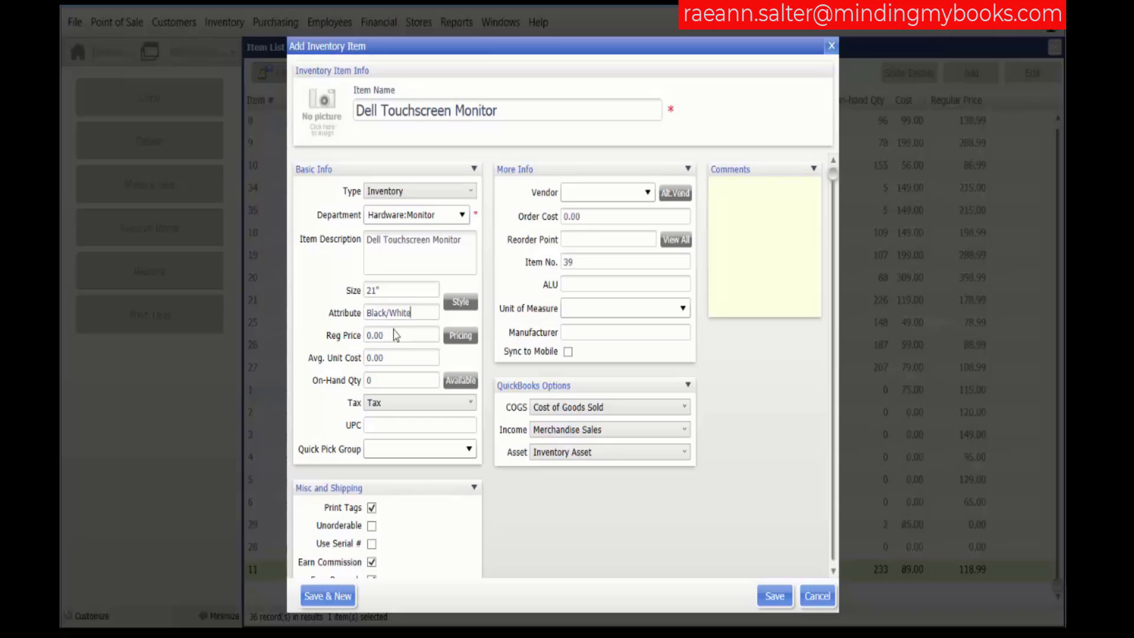
pyautogui.click(401, 335)
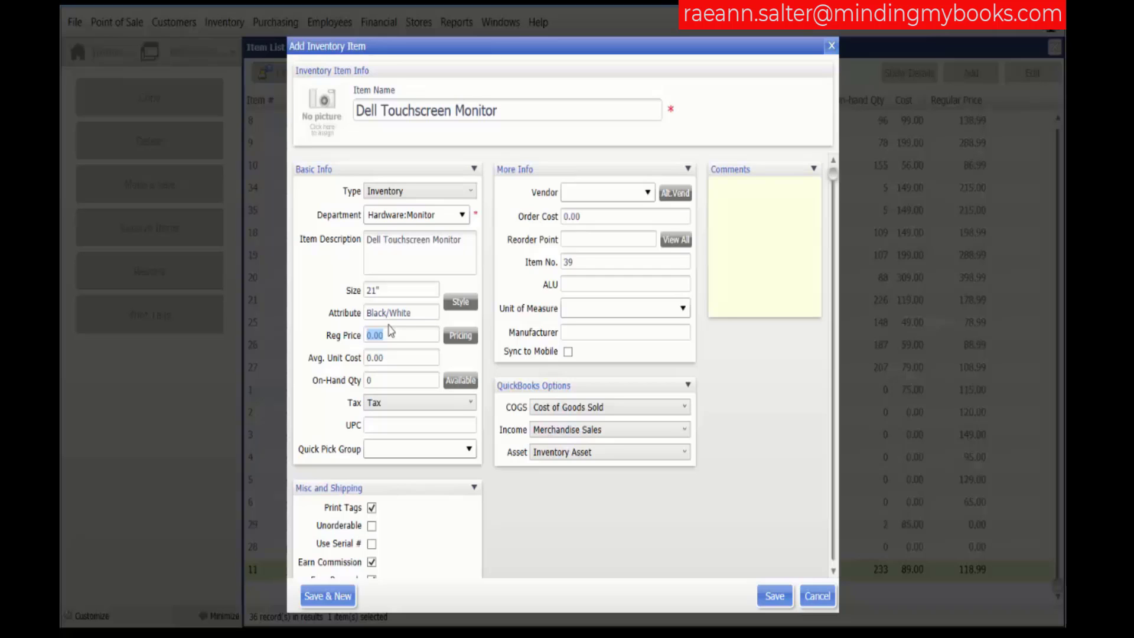
# - Review the price levels popup and set the regular price to 250.00
pyautogui.click(460, 335)
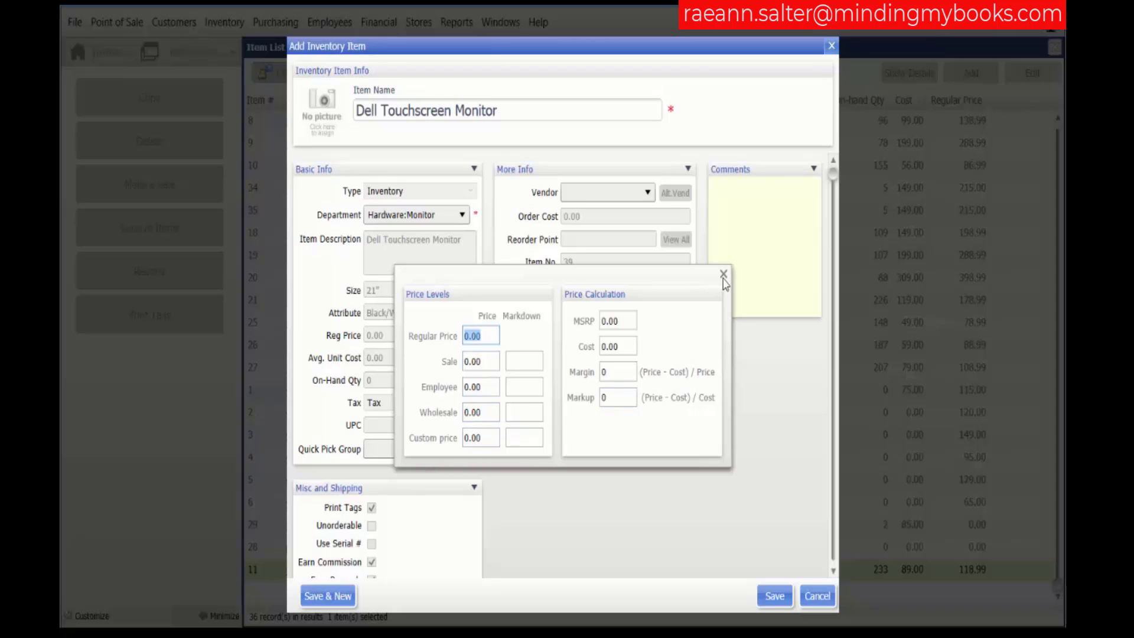
pyautogui.click(722, 275)
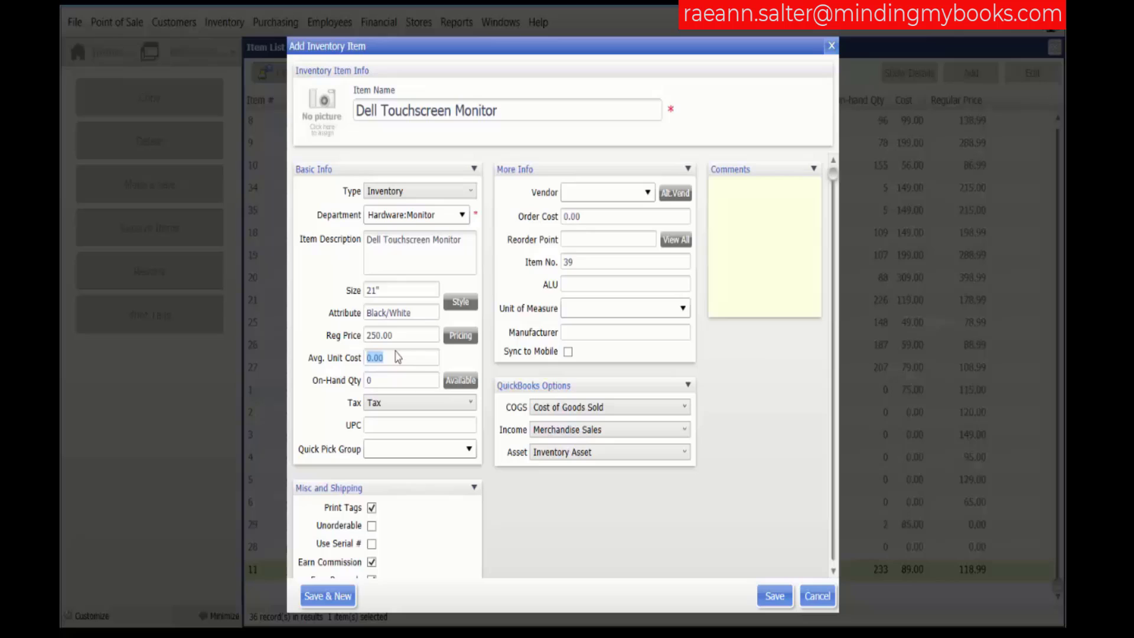
# - Enter an average unit cost of 100 and an on-hand quantity of 10
pyautogui.write('100')
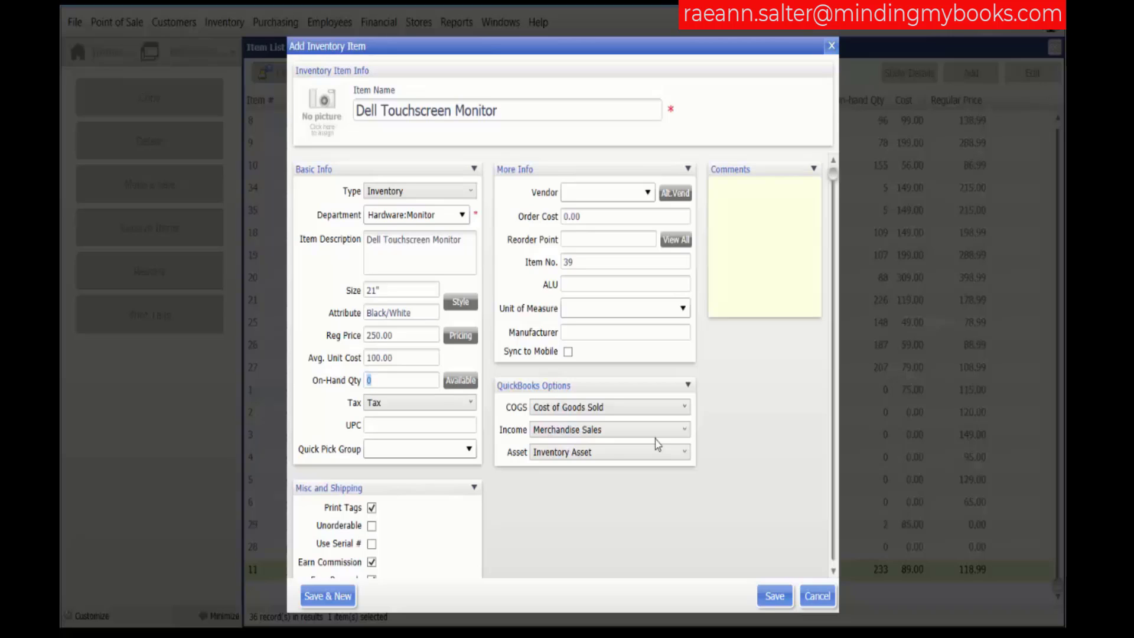
pyautogui.write('1')
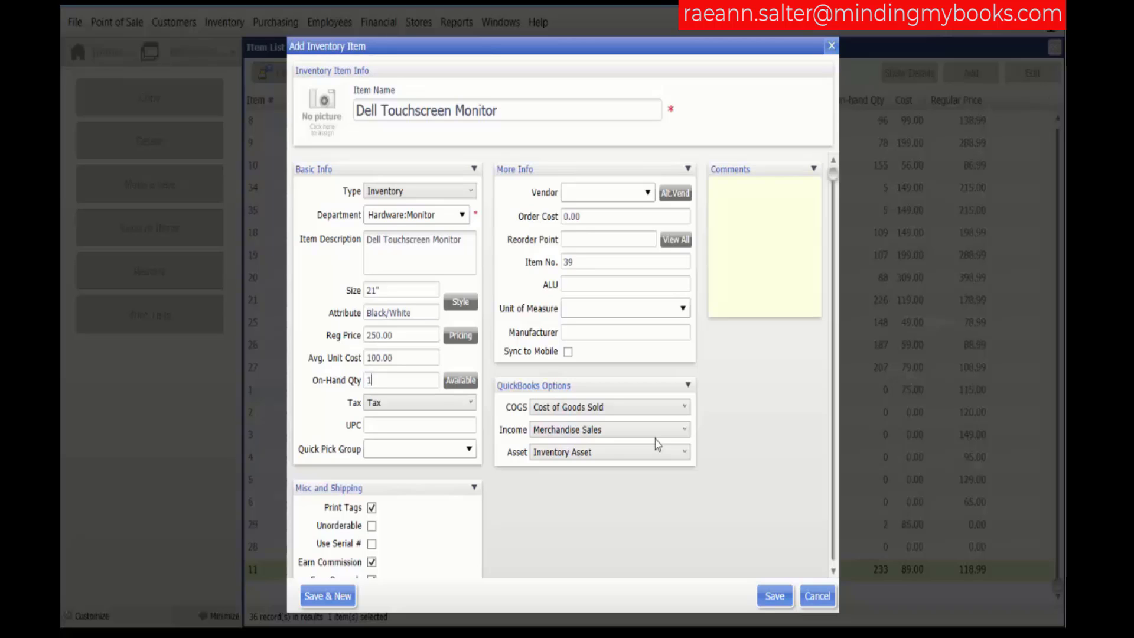
pyautogui.write('0')
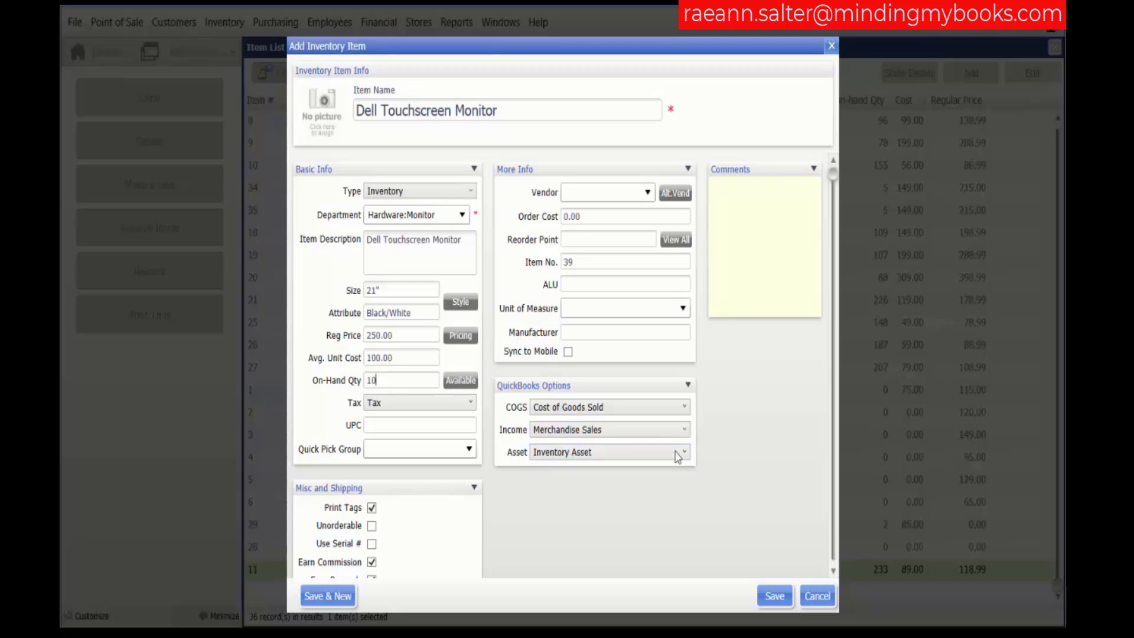
# - Record all 10 on-hand units under Store 1 in the quantity-by-store breakdown
pyautogui.click(460, 380)
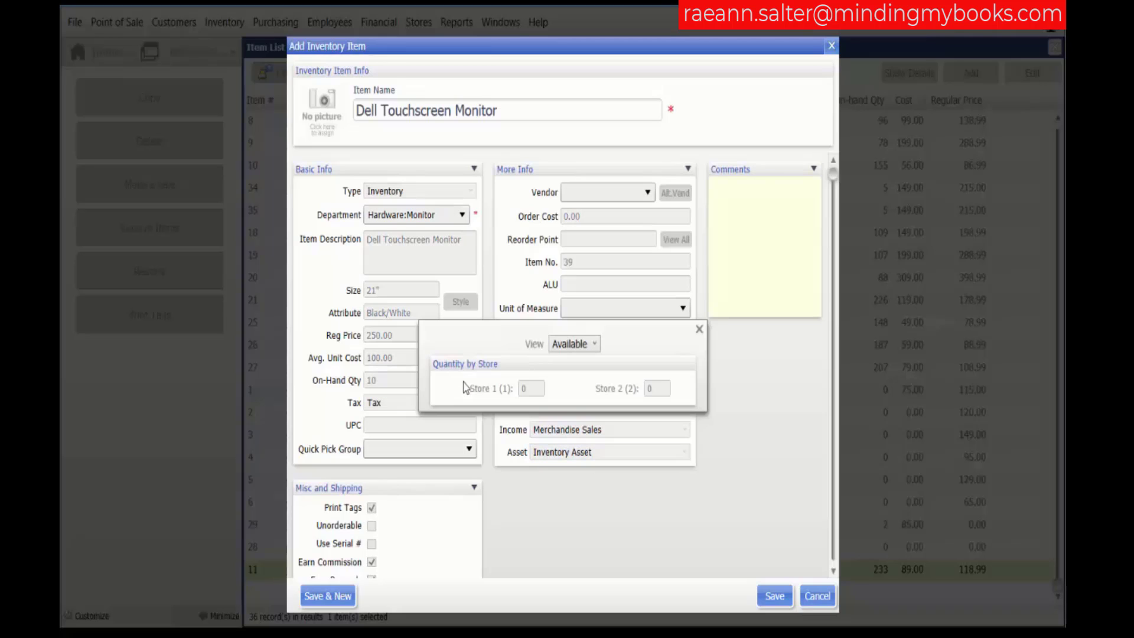
pyautogui.write('10')
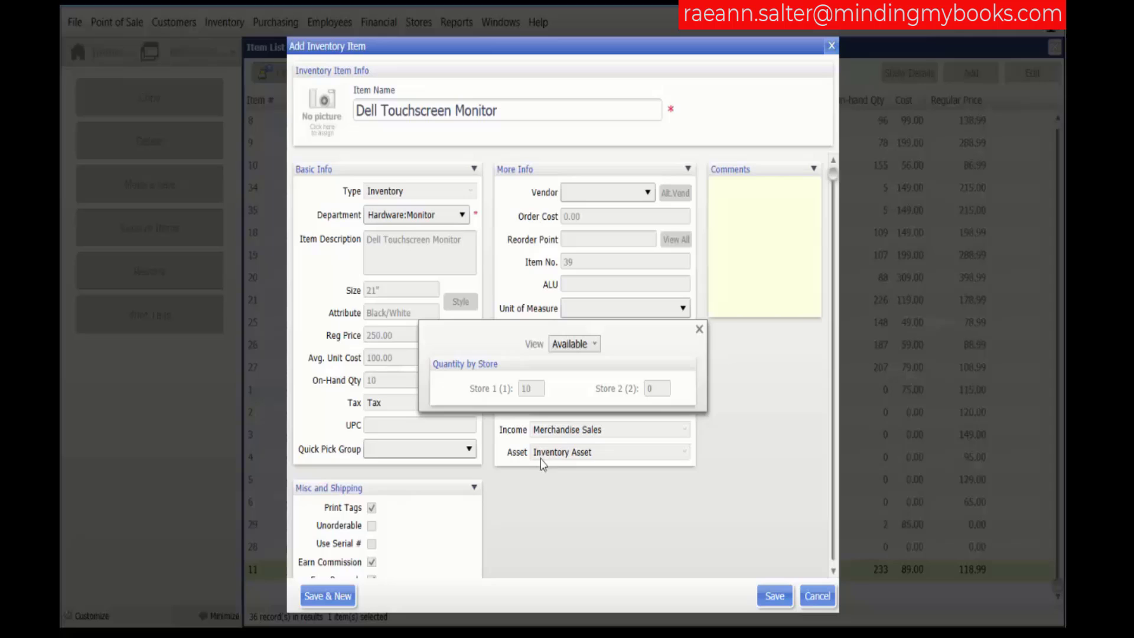
pyautogui.moveTo(645, 410)
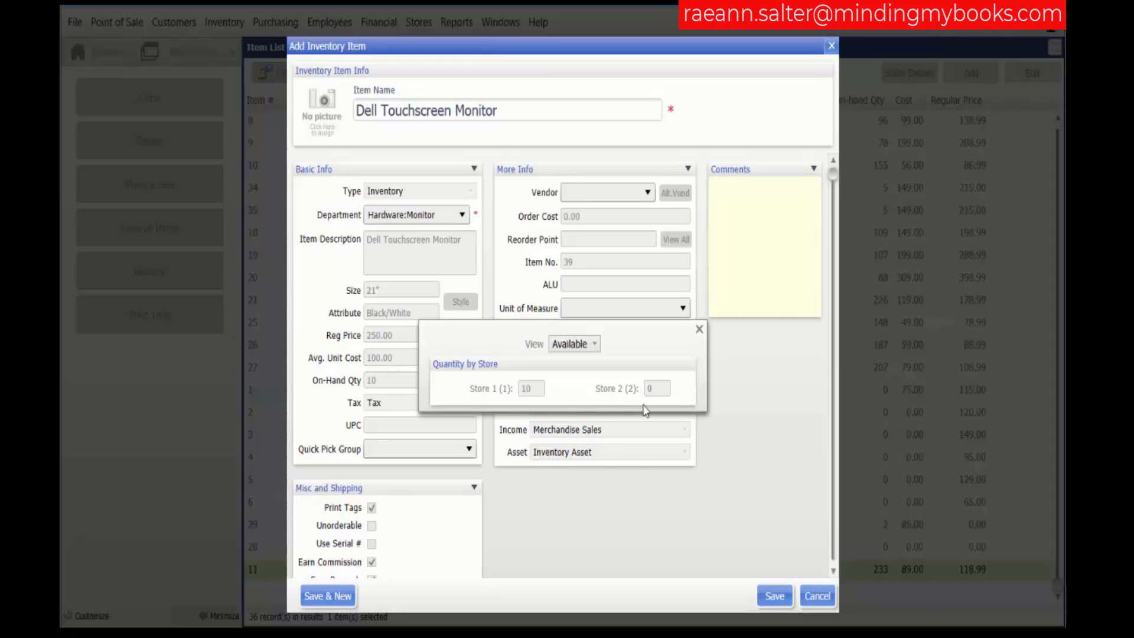
pyautogui.moveTo(479, 380)
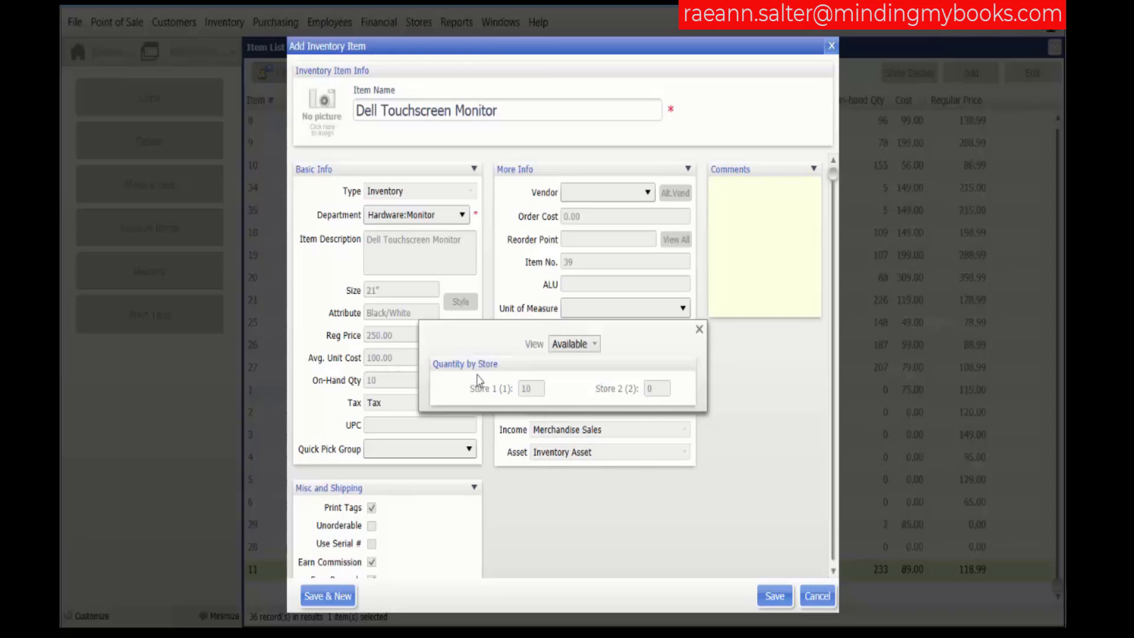
pyautogui.moveTo(716, 384)
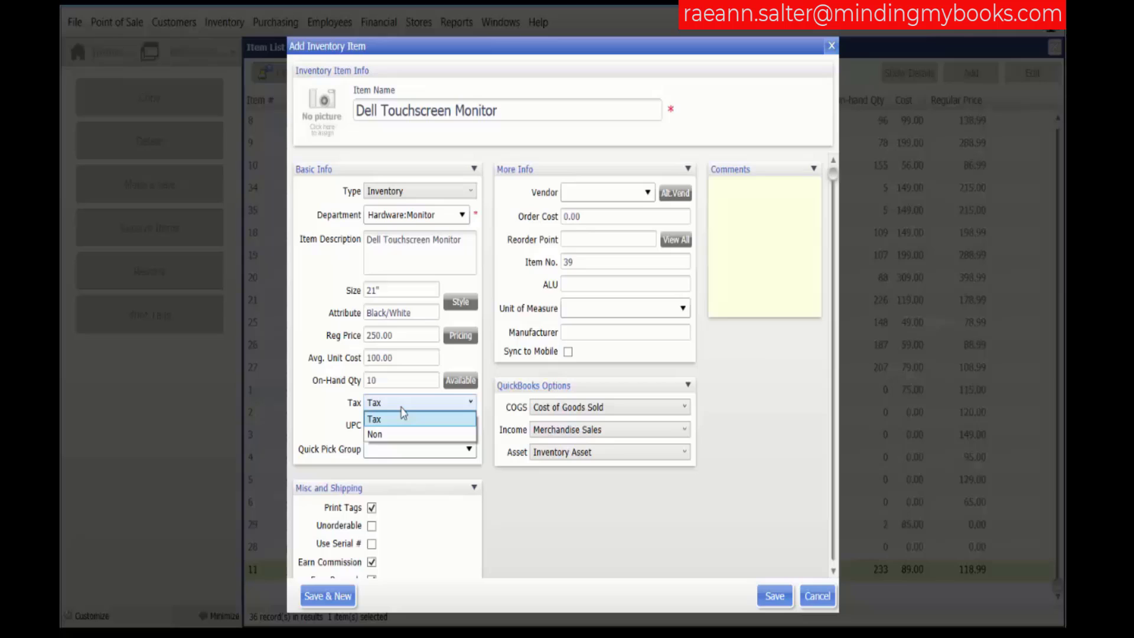
pyautogui.moveTo(403, 422)
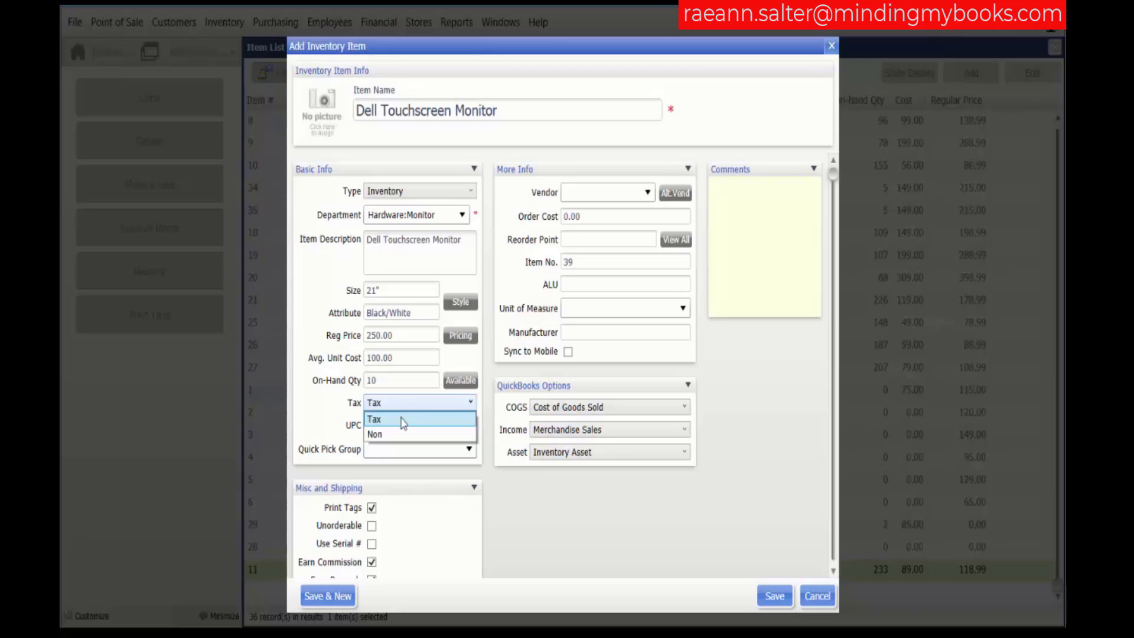
# - Set the tax code to Tax and the quick pick group to Hardware
pyautogui.click(374, 402)
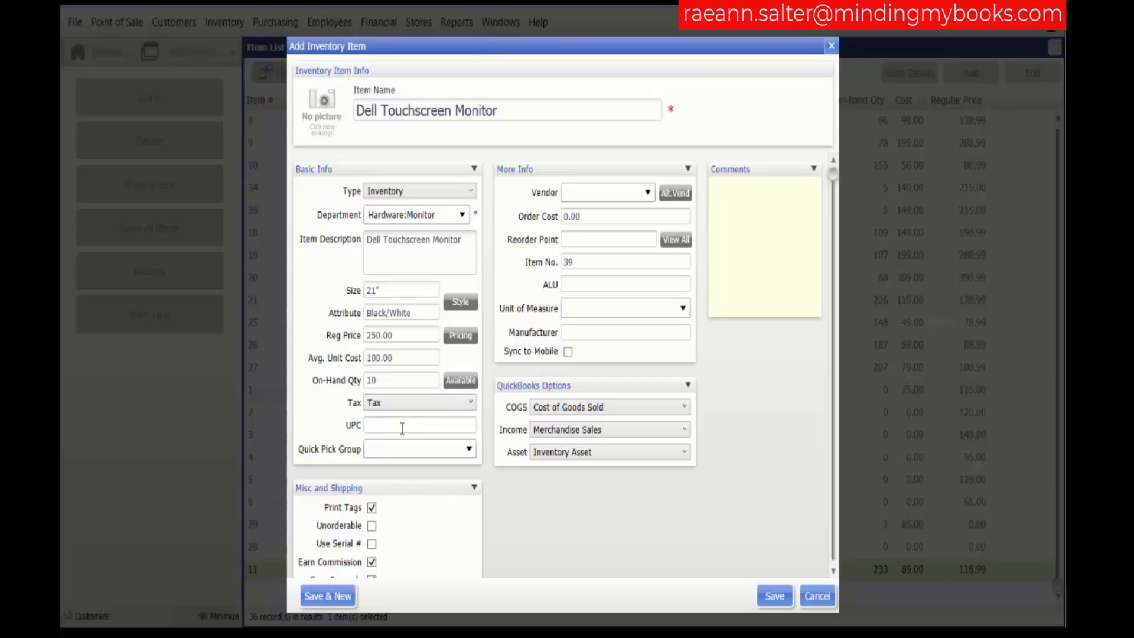
pyautogui.click(419, 425)
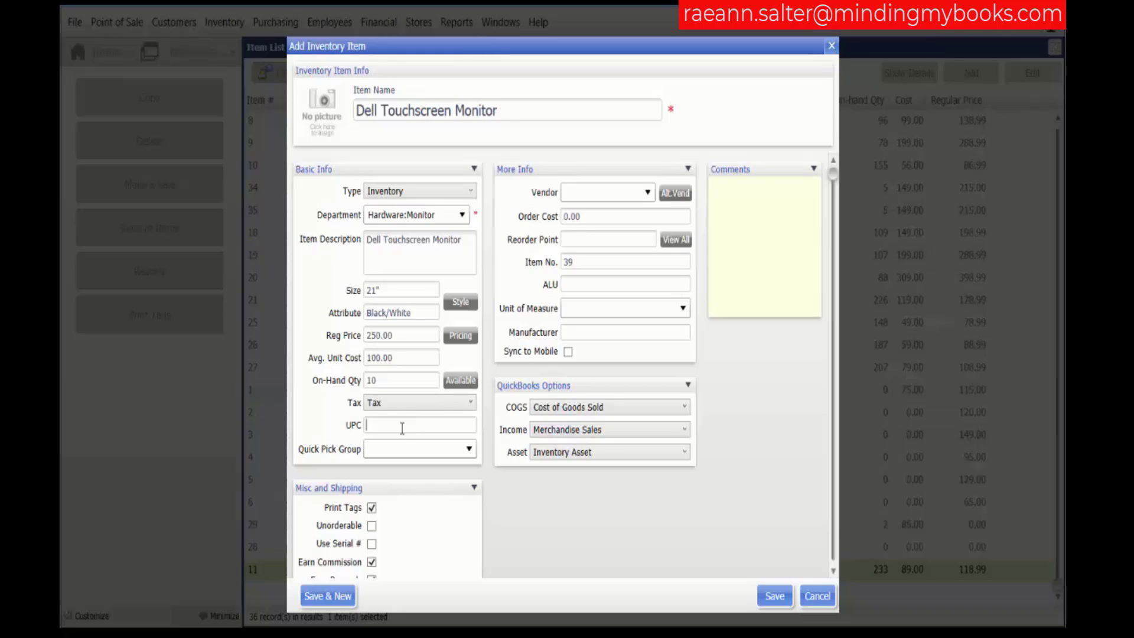
pyautogui.click(468, 449)
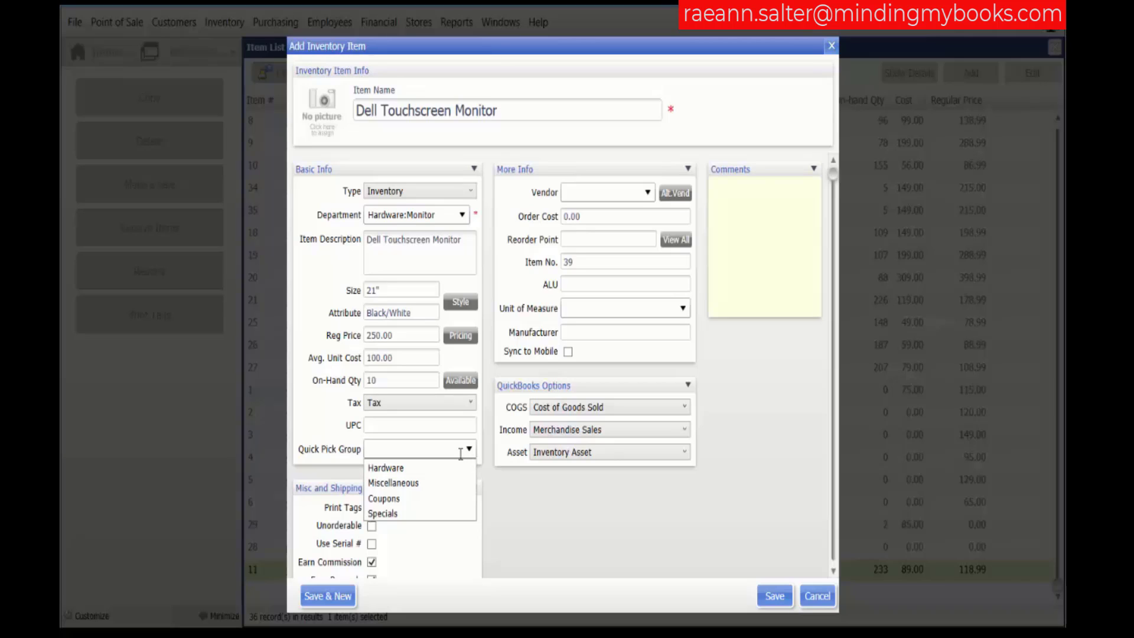
pyautogui.moveTo(419, 467)
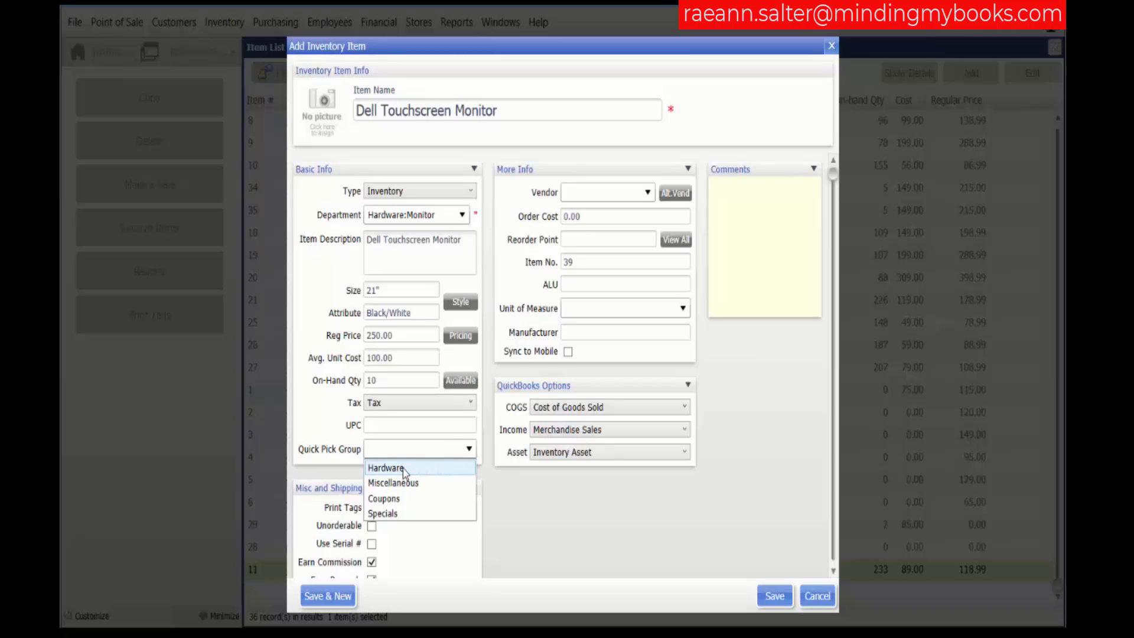
pyautogui.click(386, 468)
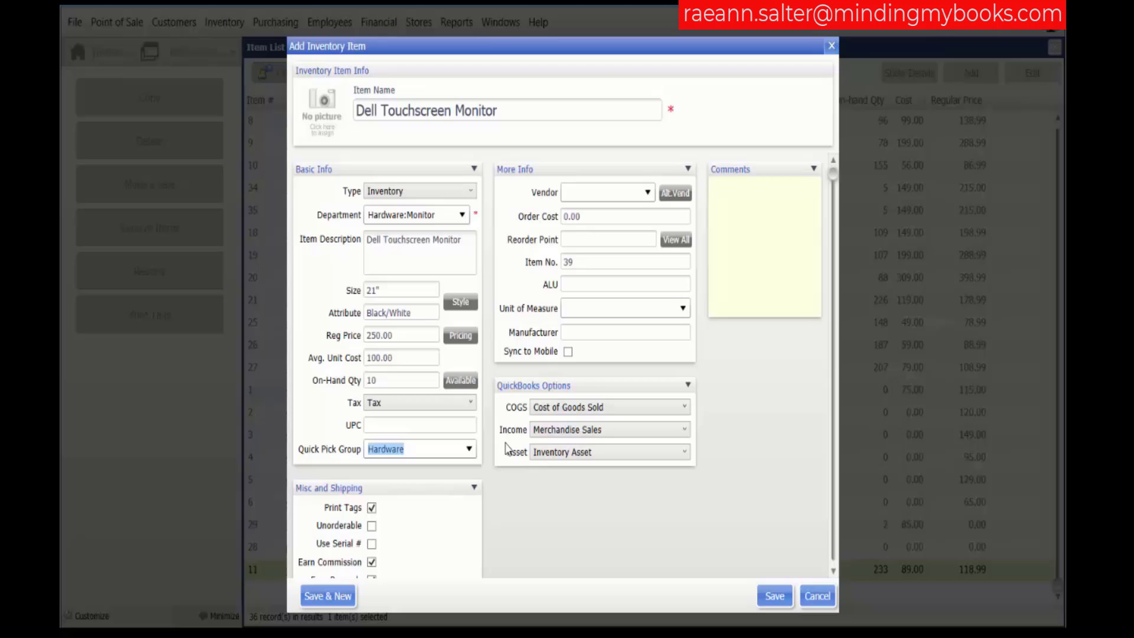